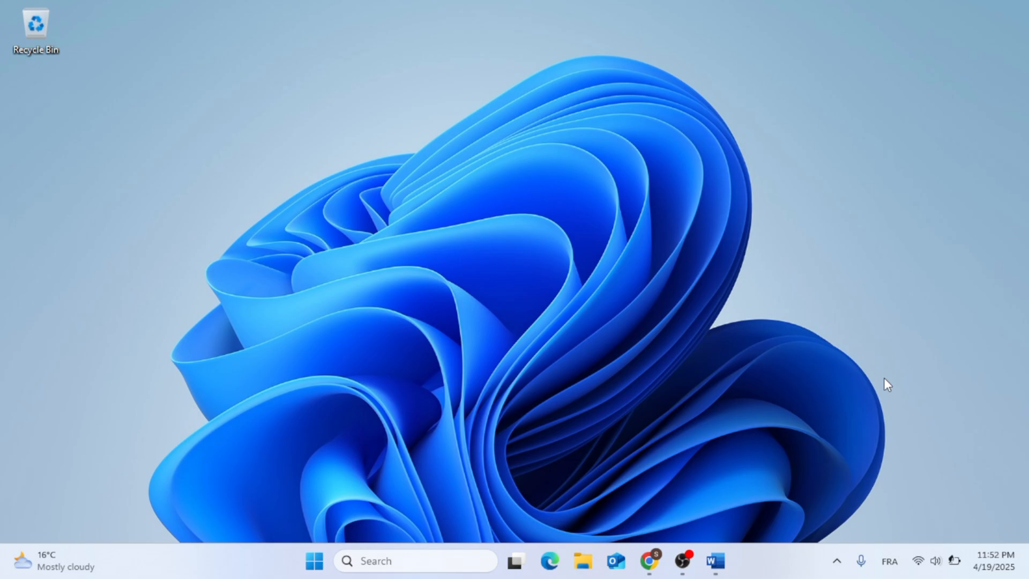
mouse_move(715, 561)
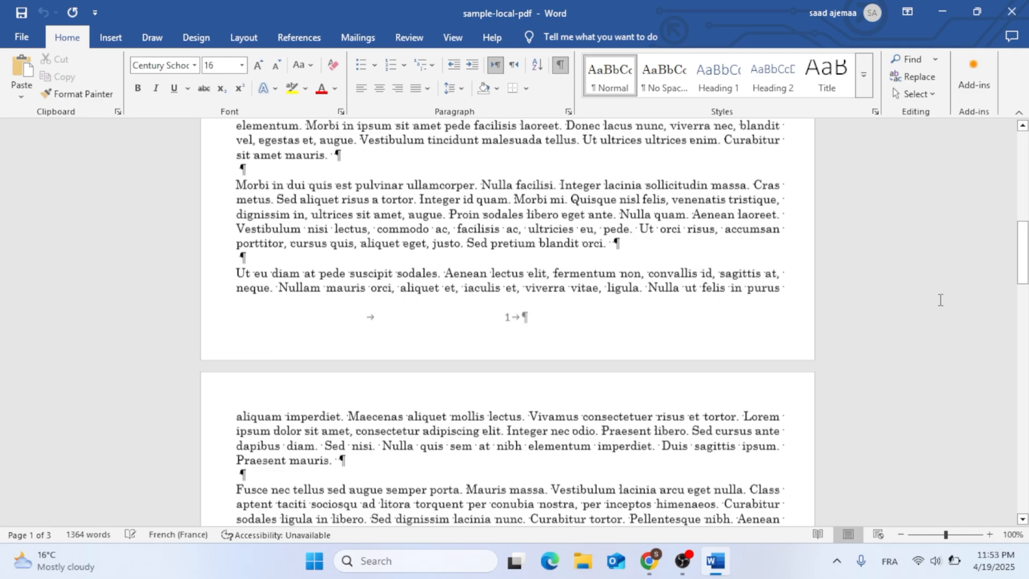
Step: Switch from the document to Word's File backstage and head toward Print
scroll("down", 3)
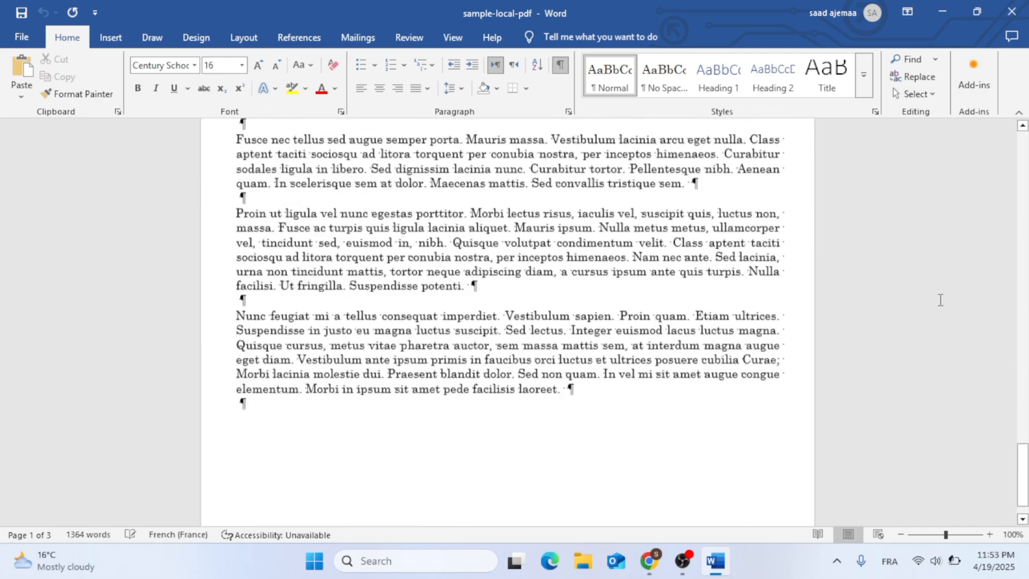
scroll("up", 3)
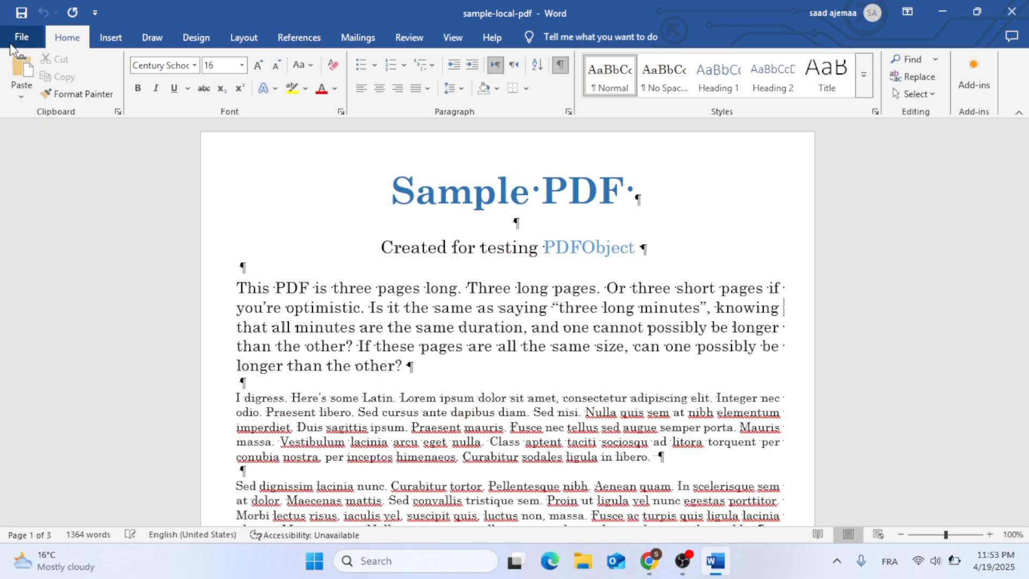
left_click(22, 37)
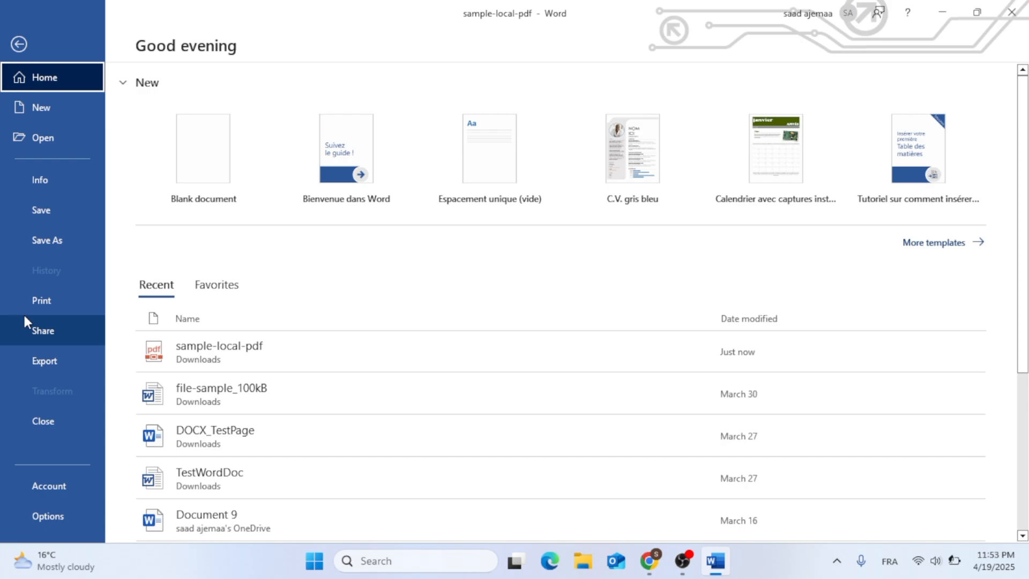
mouse_move(40, 300)
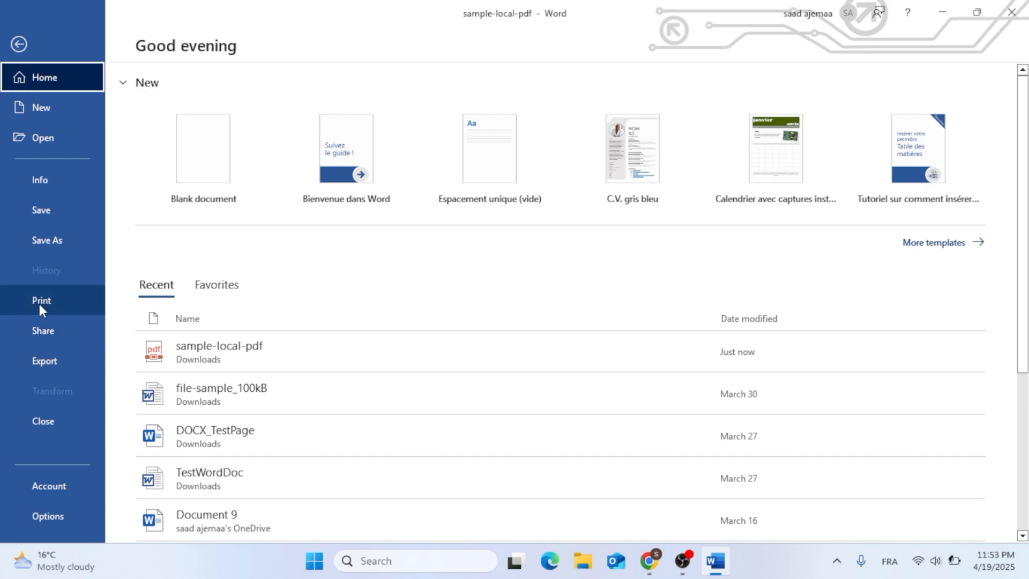
left_click(42, 300)
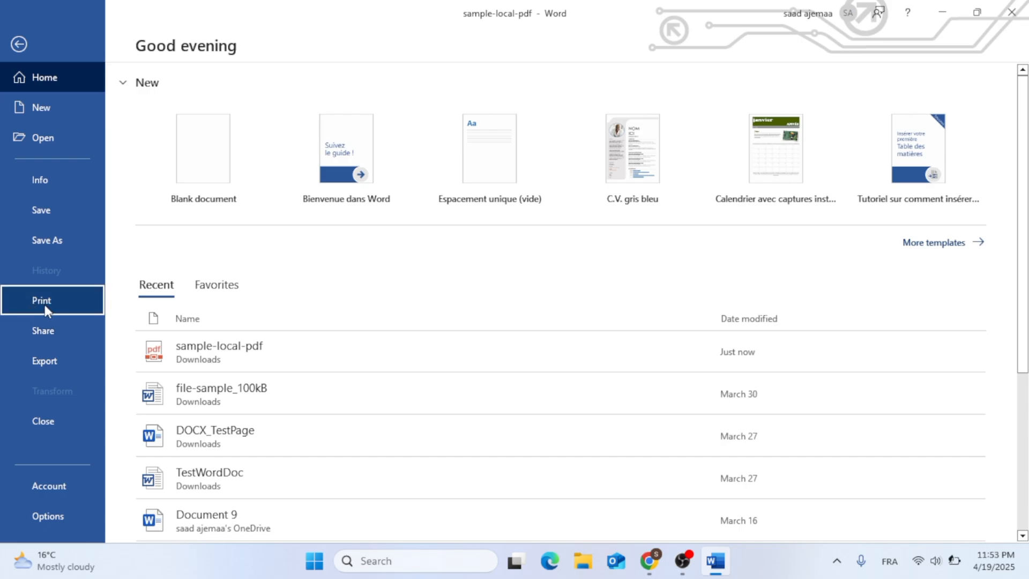
Step: Show the Print pane previewing page 1 of 3 on Microsoft Print to PDF
left_click(42, 301)
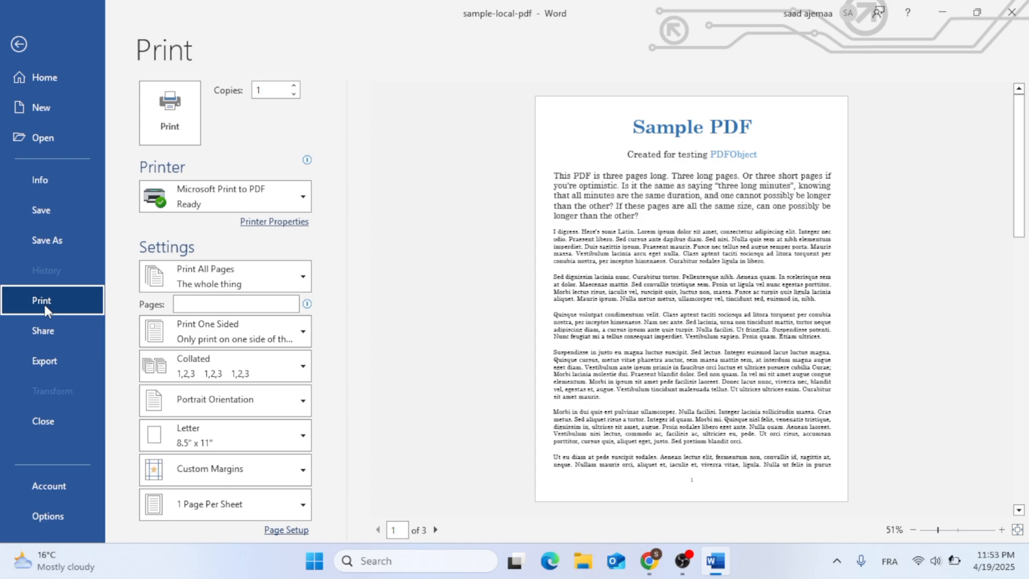
mouse_move(259, 255)
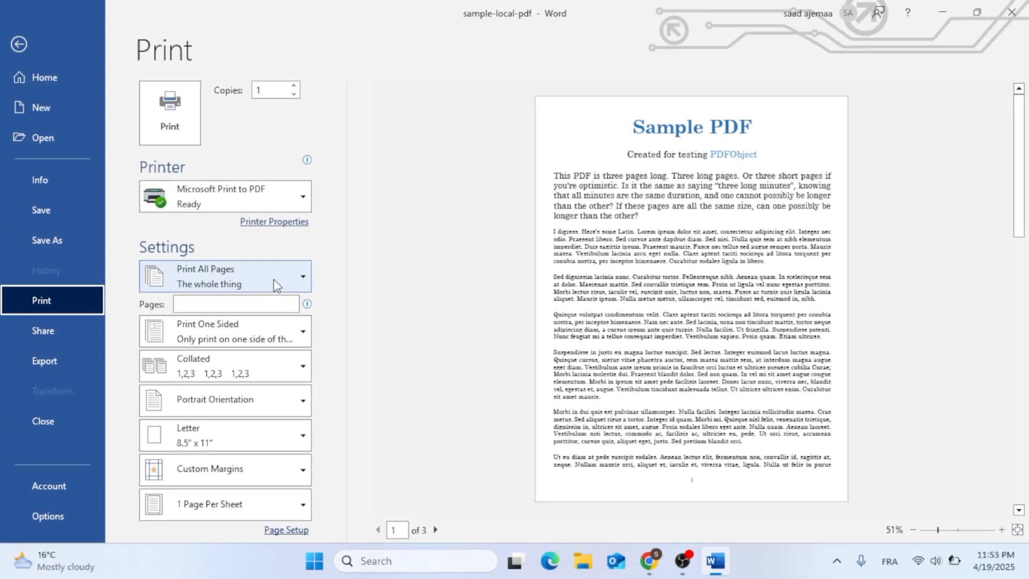
Step: Confirm Print All Pages, browse the preview, and print the document to Microsoft Print to PDF
left_click(303, 277)
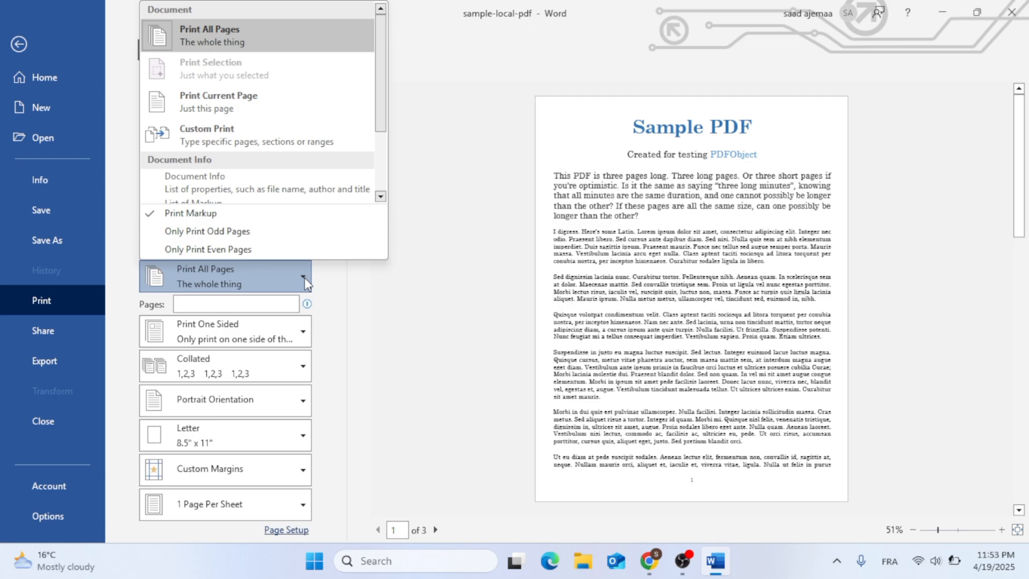
mouse_move(281, 102)
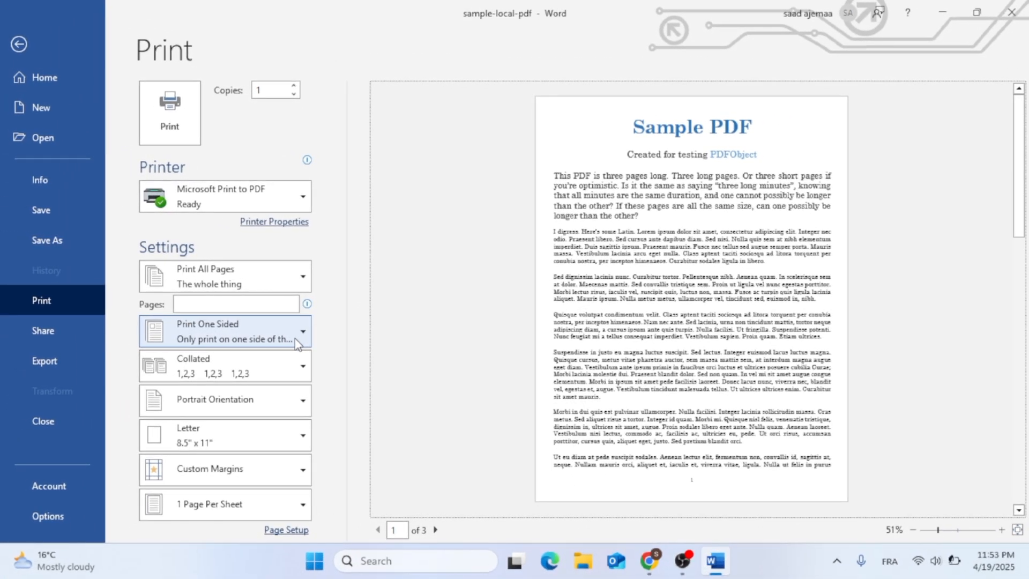
mouse_move(256, 439)
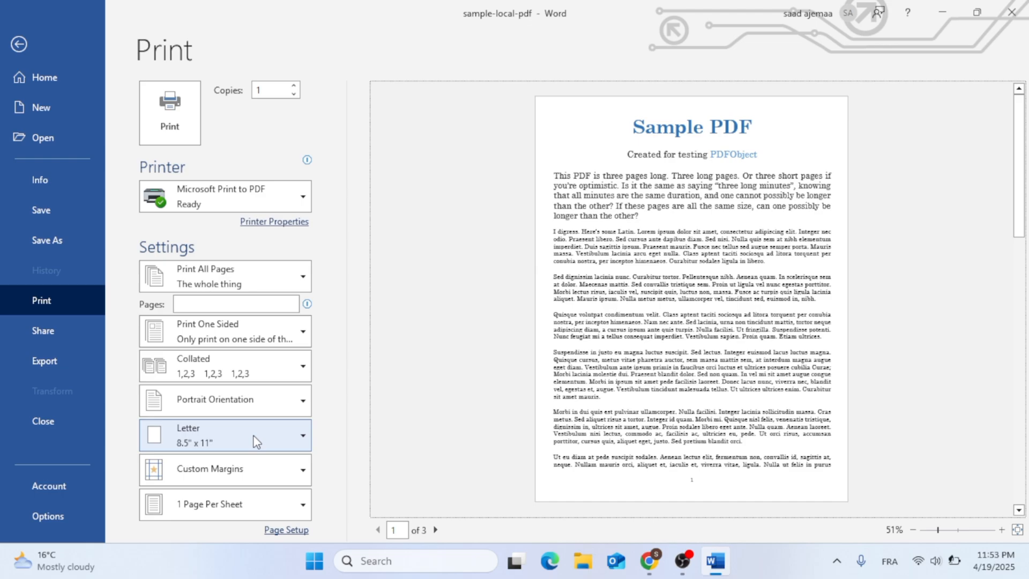
mouse_move(256, 508)
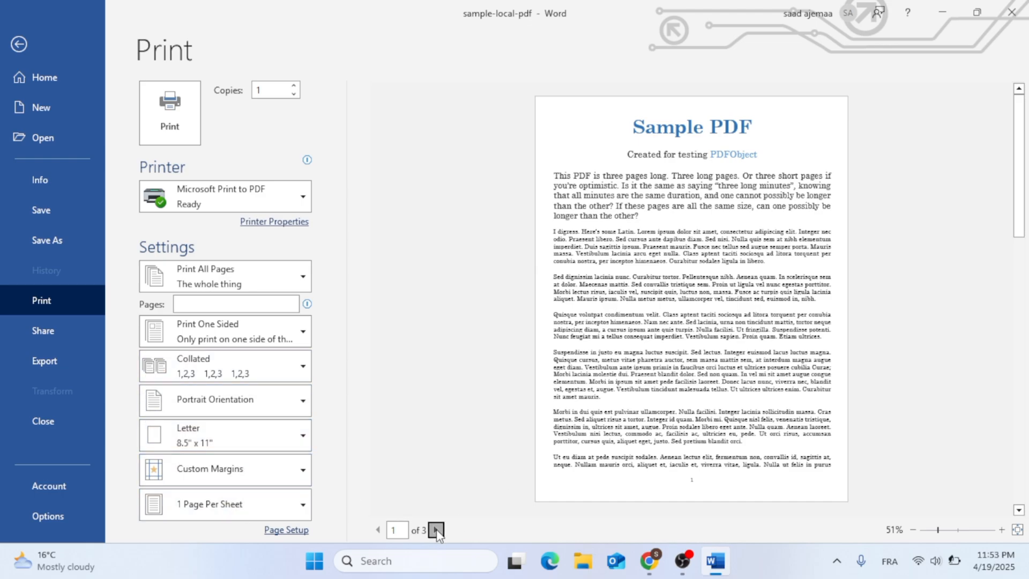
left_click(434, 530)
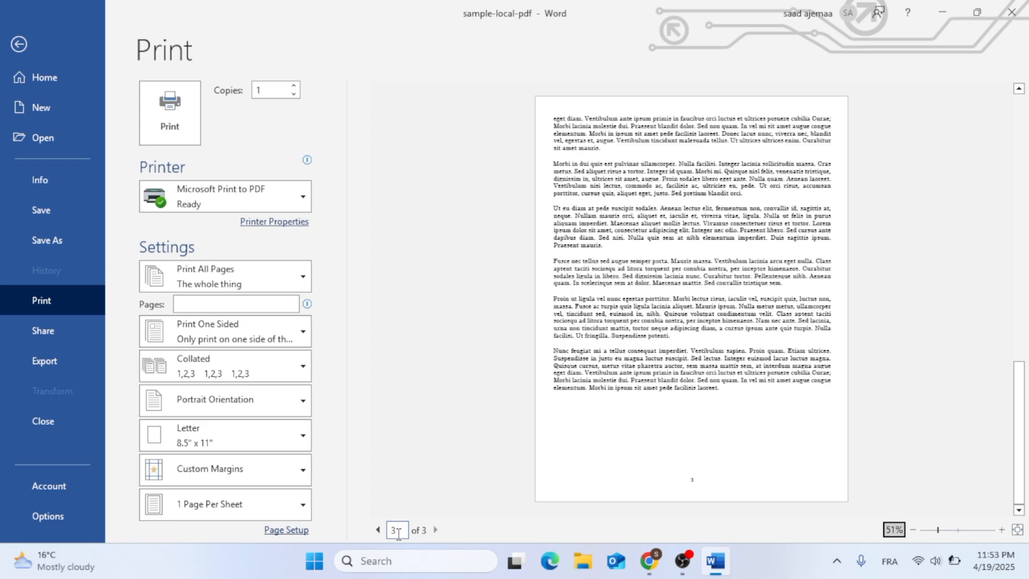
left_click(377, 530)
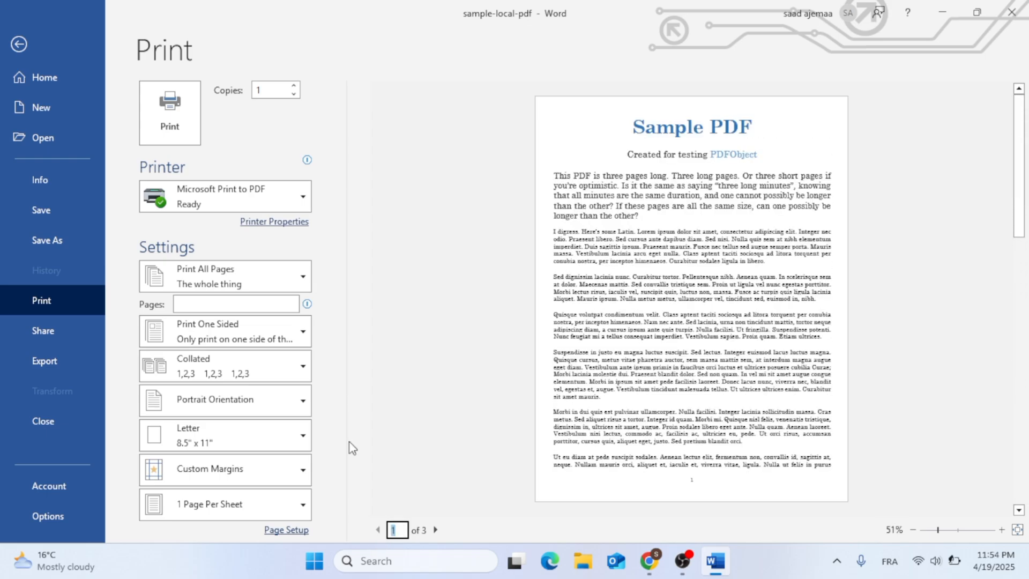
left_click(169, 113)
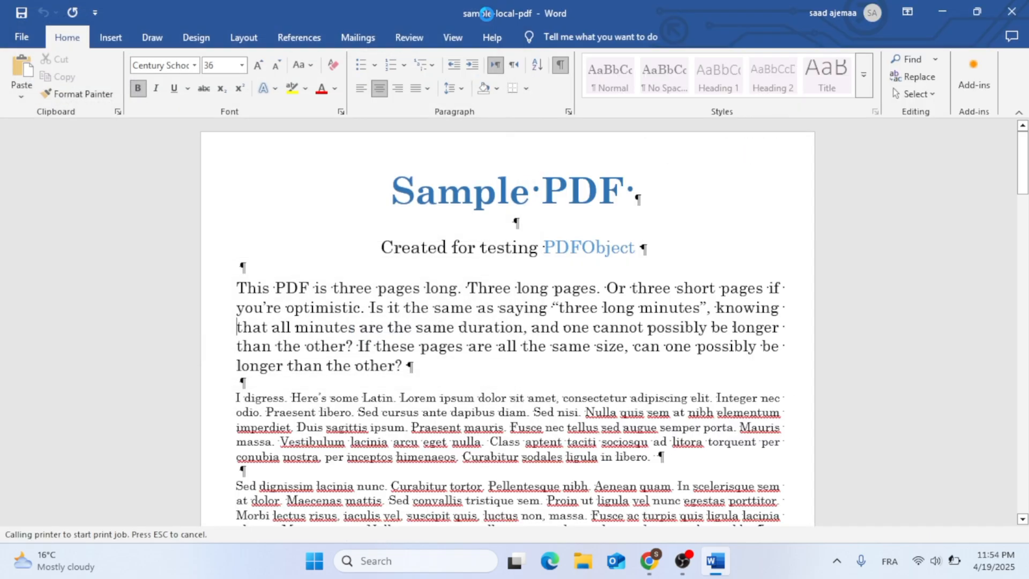